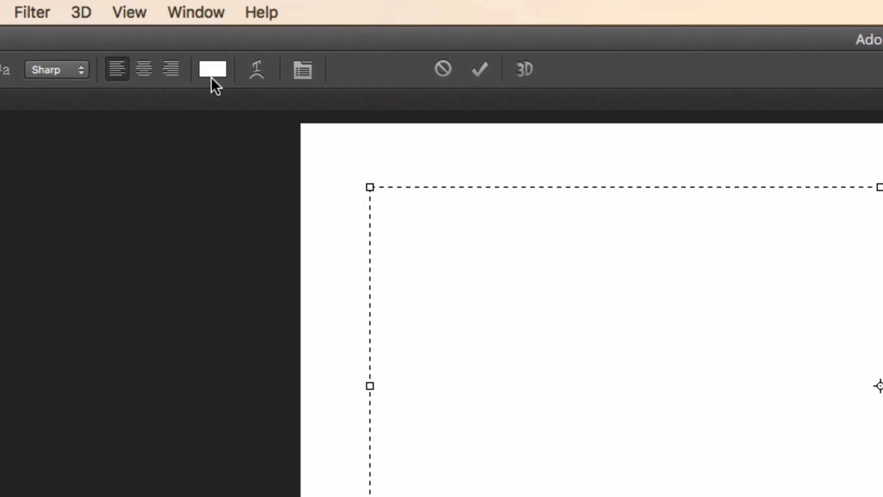
Step: Recolour the CHEESE headline text from black to a bright yellow-green in the Color Picker
{"action": "left_click", "coordinate": [212, 69]}
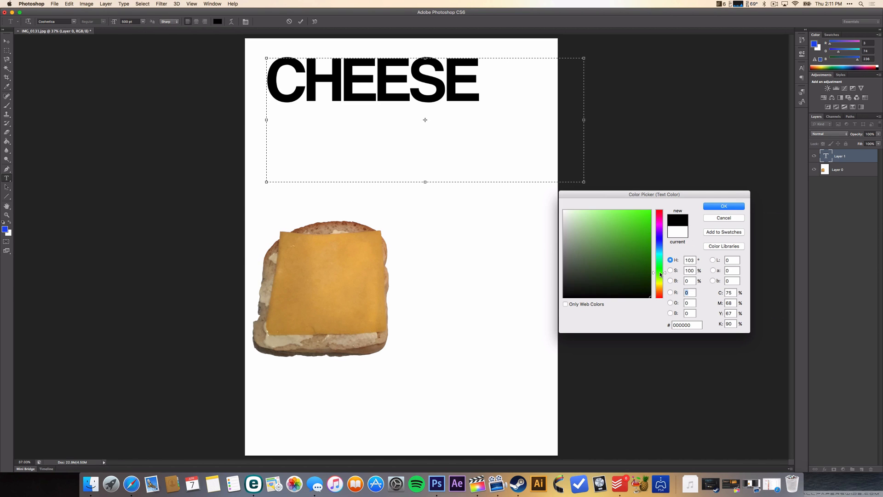
{"action": "left_click", "coordinate": [638, 250]}
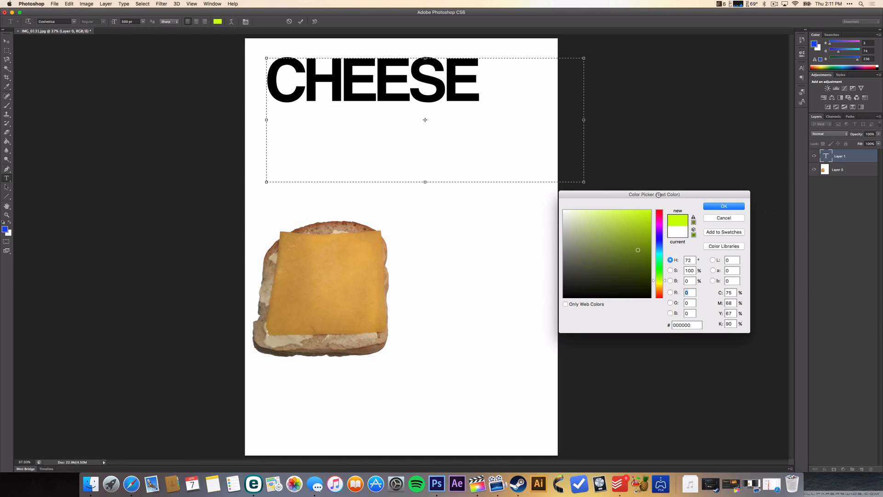
{"action": "left_click", "coordinate": [648, 210]}
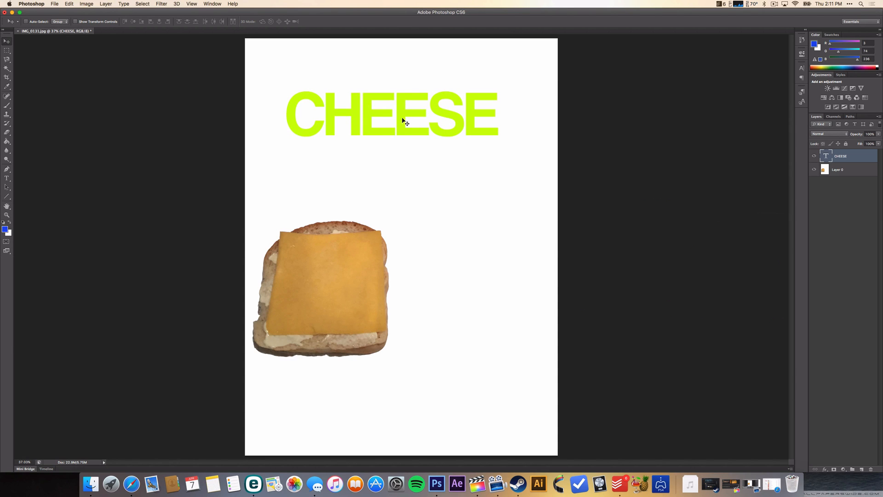
{"action": "mouse_move", "coordinate": [777, 156]}
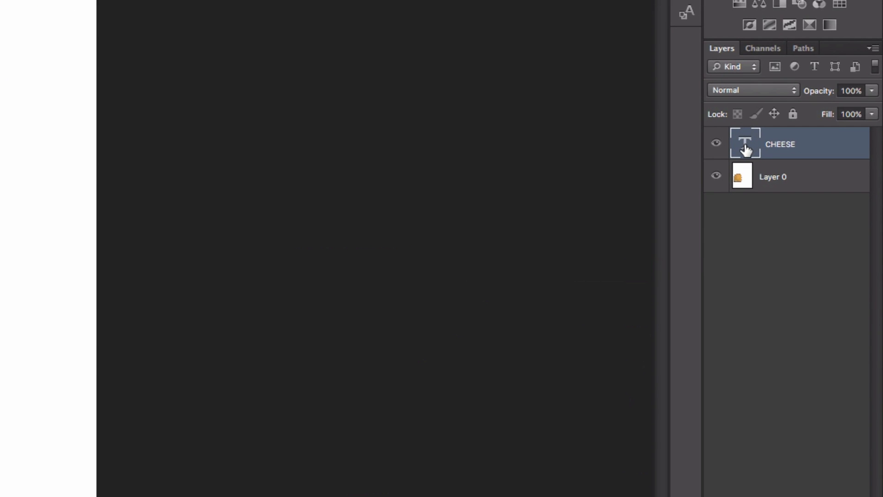
Step: Open Blending Options for the CHEESE layer and move the Layer Style dialog off the artwork
{"action": "right_click", "coordinate": [744, 144]}
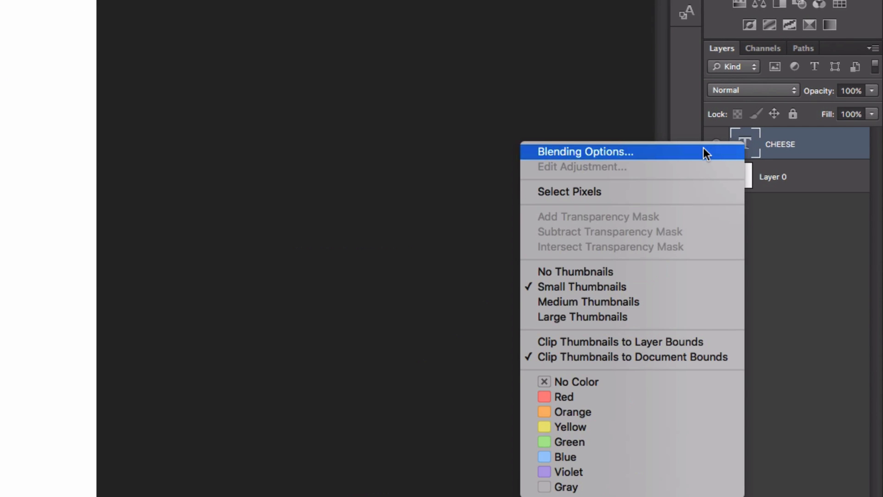
{"action": "left_click", "coordinate": [585, 152]}
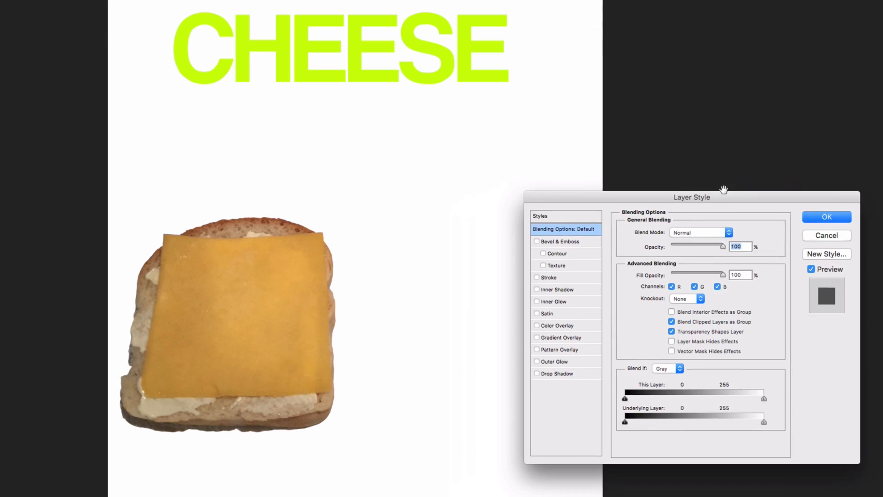
{"action": "left_click_drag", "start_coordinate": [725, 189], "coordinate": [707, 176]}
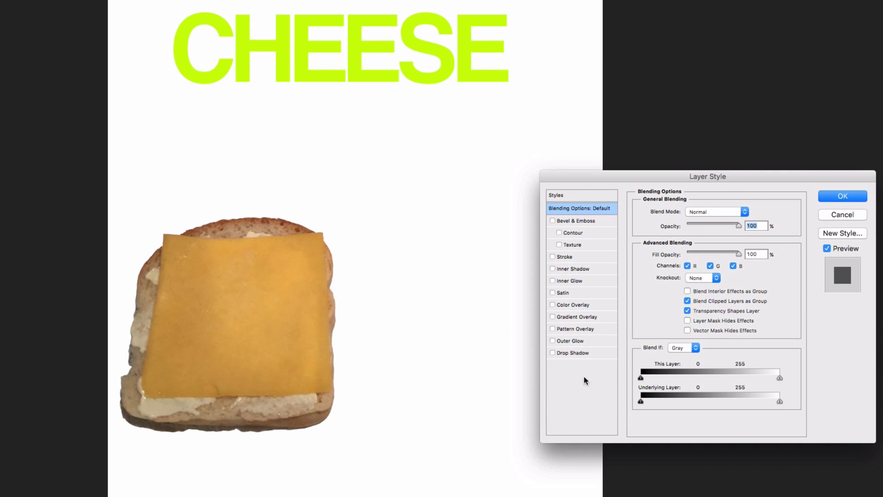
{"action": "mouse_move", "coordinate": [572, 269]}
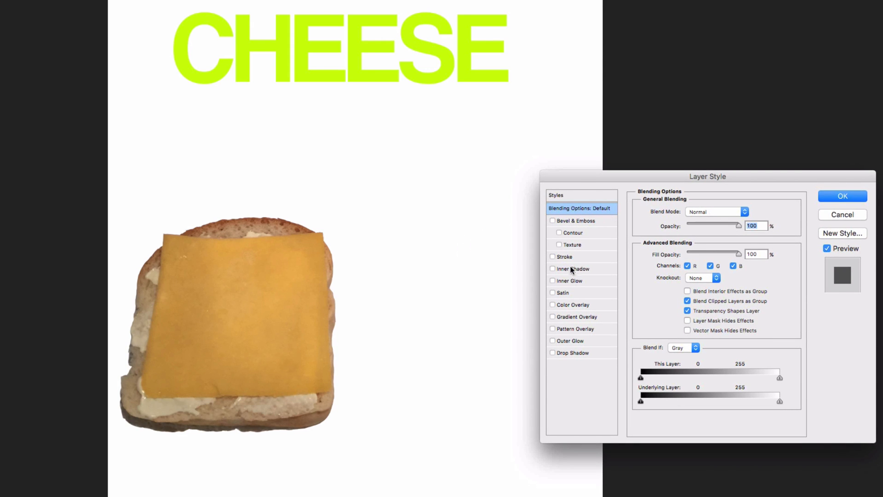
Step: Add an 8 px dark grey Stroke outline to the CHEESE letters and apply it
{"action": "left_click", "coordinate": [563, 257]}
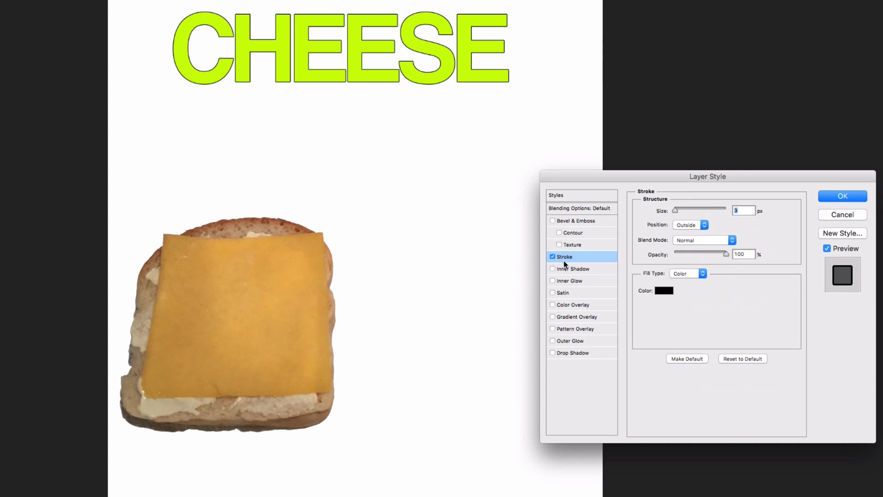
{"action": "mouse_move", "coordinate": [719, 223]}
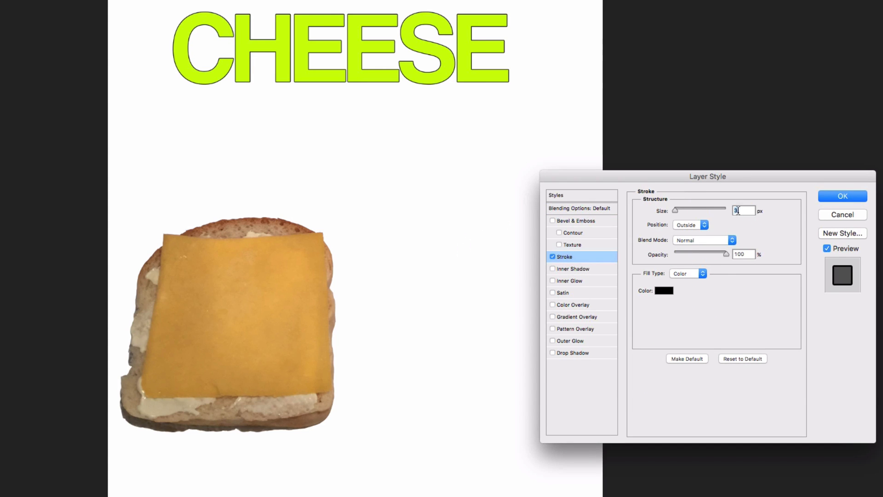
{"action": "left_click_drag", "start_coordinate": [674, 210], "coordinate": [679, 210]}
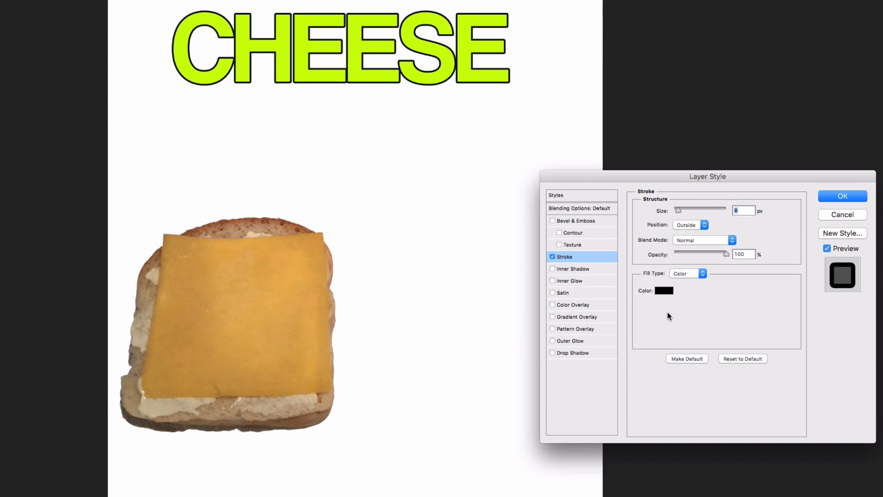
{"action": "left_click", "coordinate": [663, 290]}
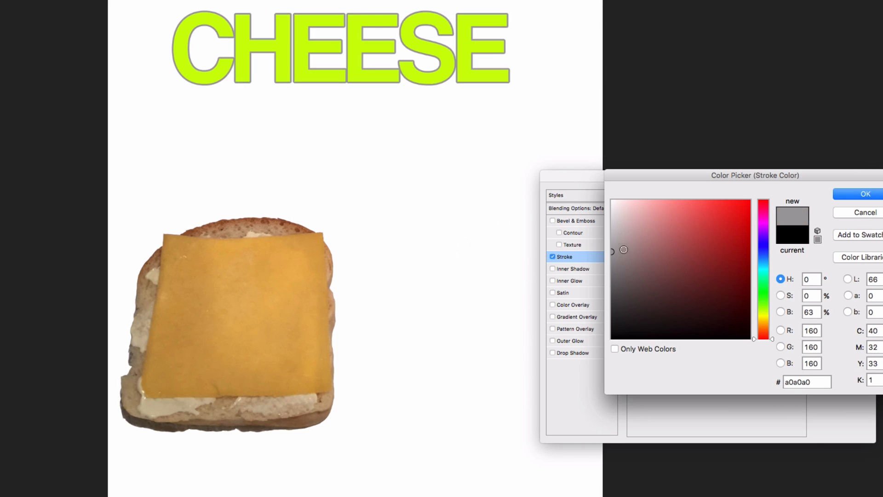
{"action": "left_click", "coordinate": [638, 298]}
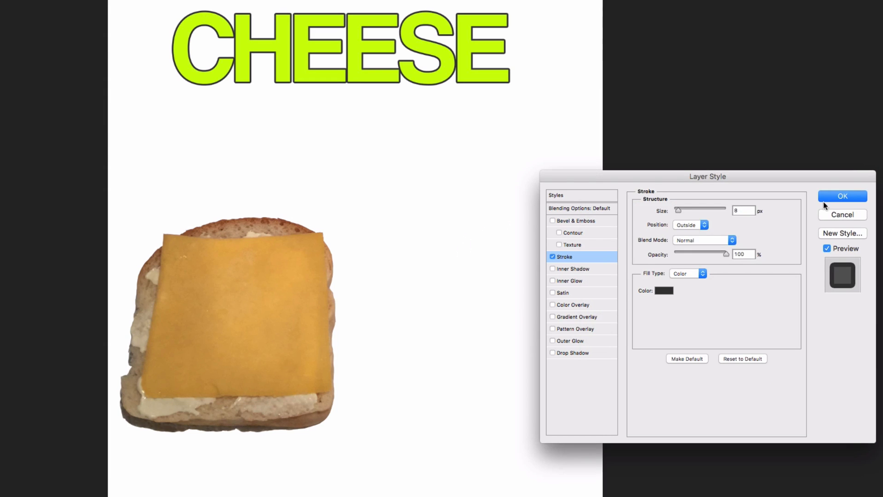
{"action": "left_click", "coordinate": [843, 196]}
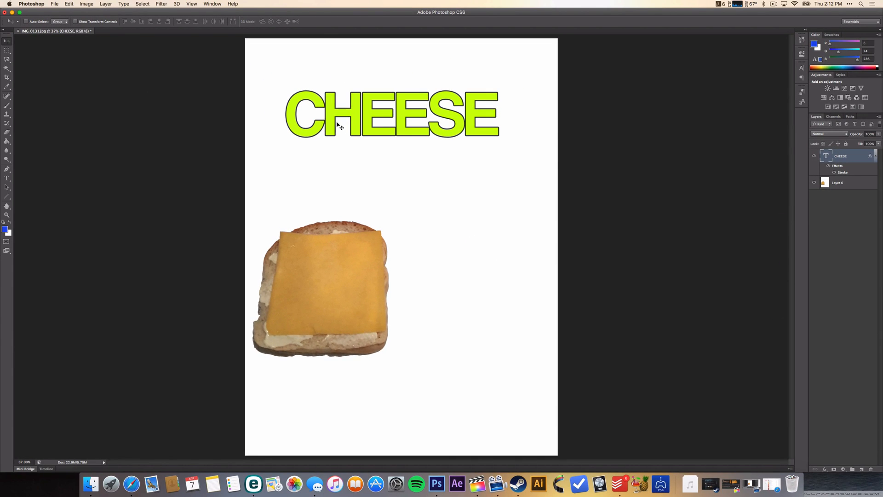